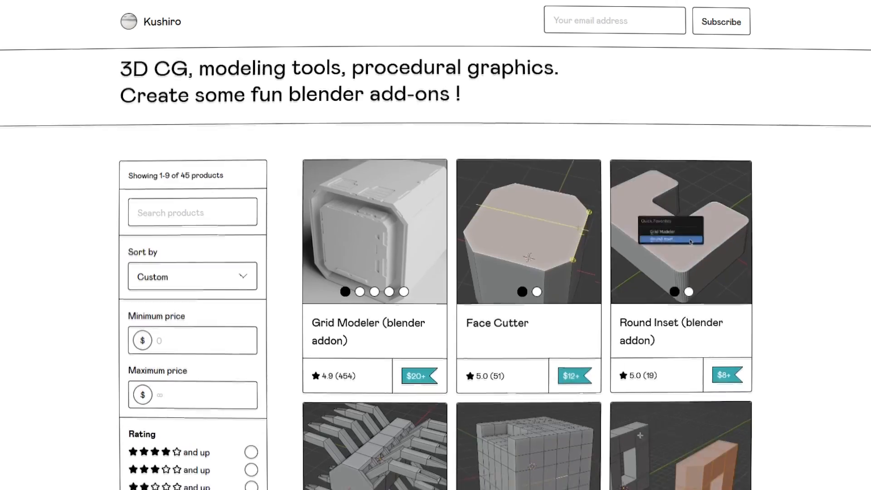
# Attach the small block flush onto the large block's selected face with Attach Align.
pyautogui.scroll(-3)
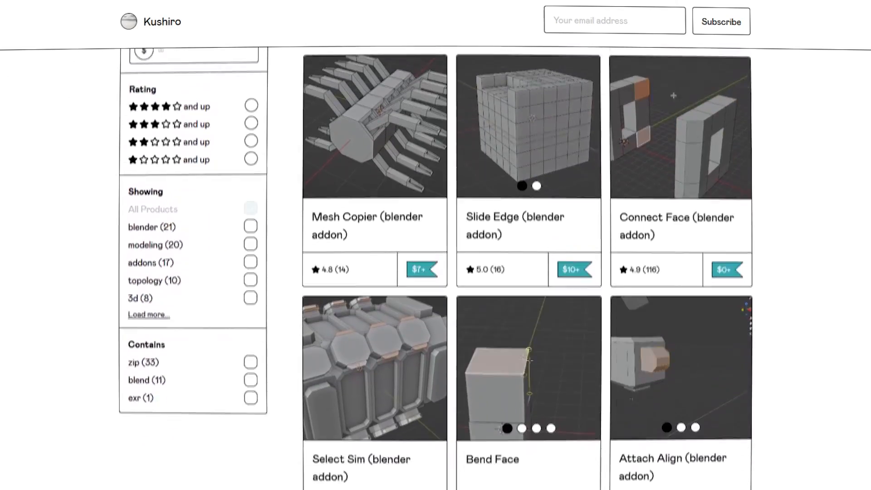
pyautogui.scroll(-3)
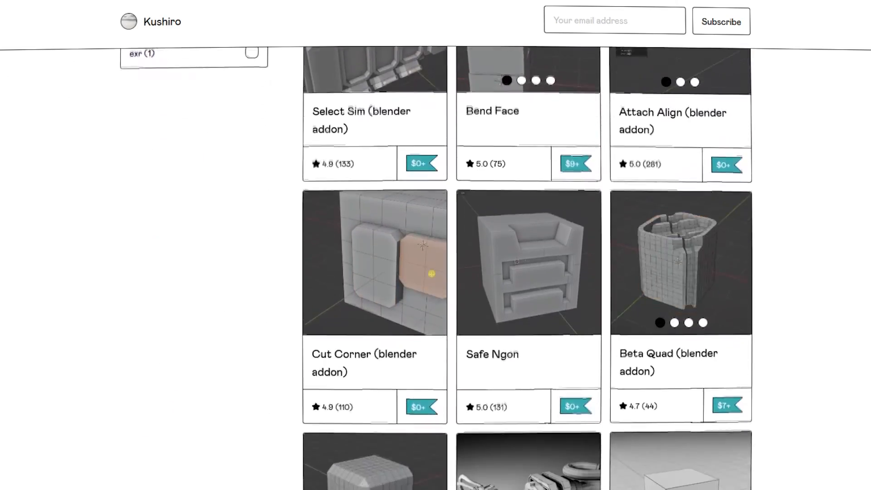
pyautogui.scroll(-3)
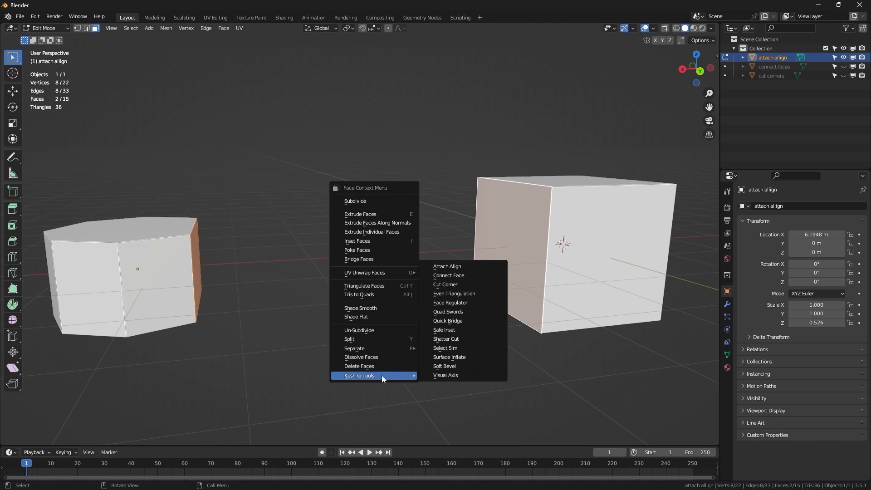
pyautogui.click(446, 267)
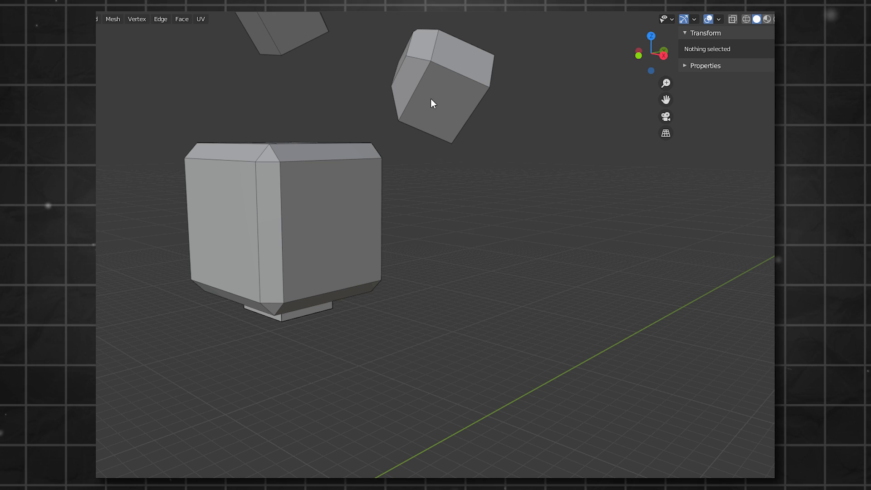
pyautogui.rightClick(434, 103)
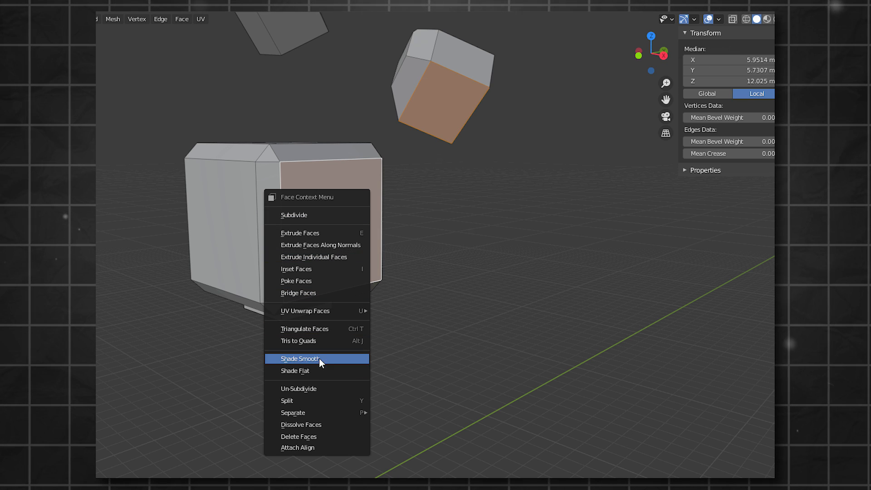
pyautogui.click(300, 358)
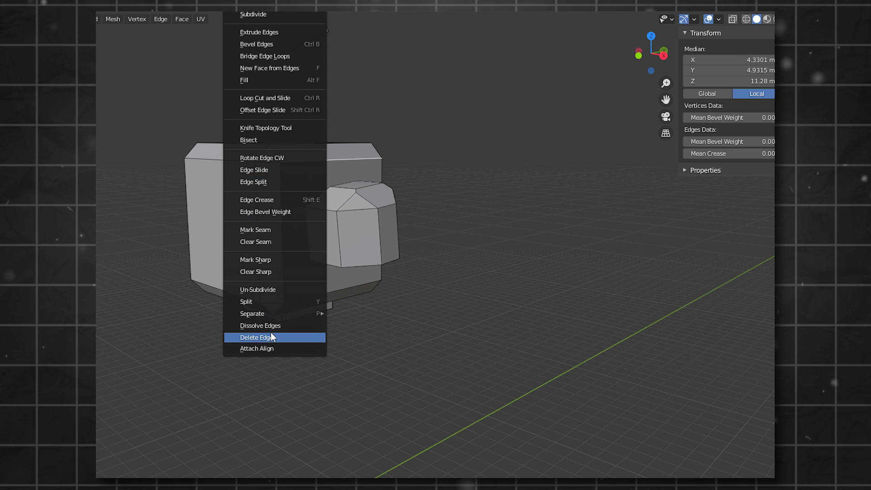
# Attach a block along selected edges, then snap the tilted block onto another block's face.
pyautogui.click(257, 337)
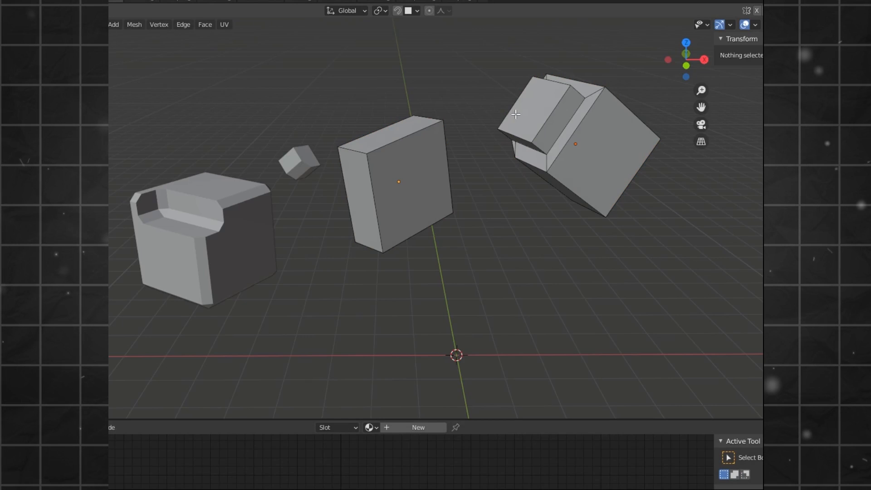
pyautogui.rightClick(515, 115)
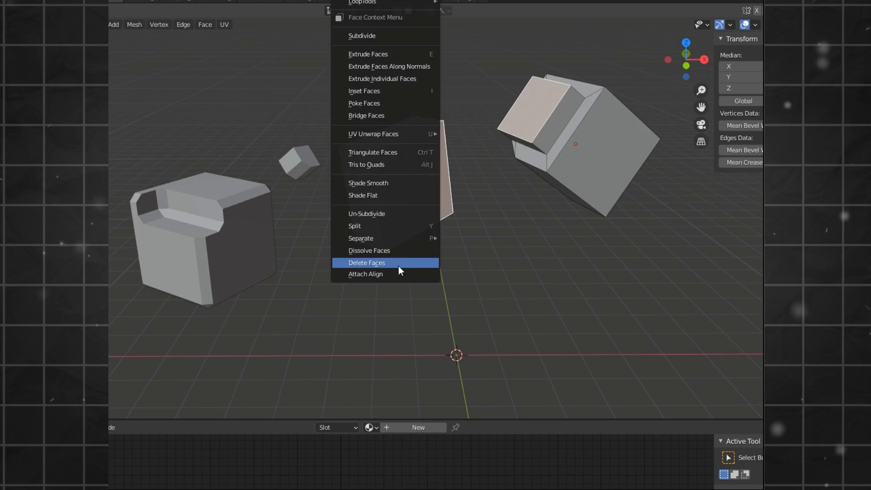
pyautogui.click(367, 262)
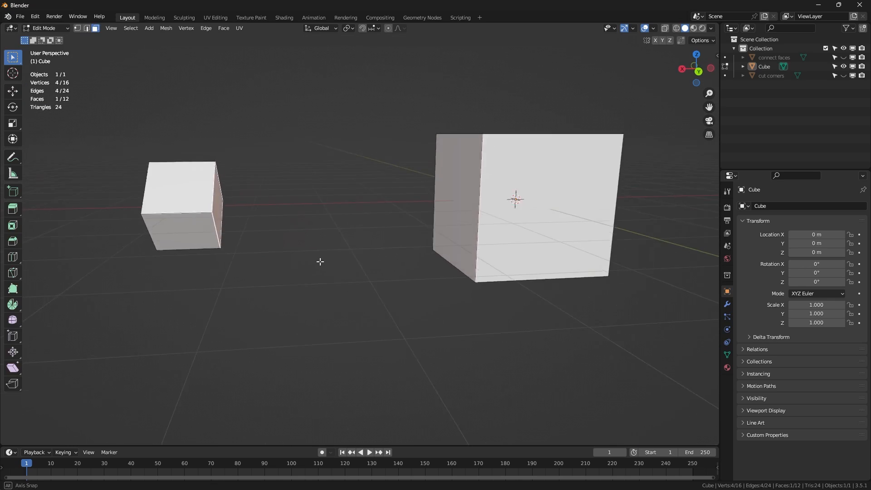
# Orbit around the two cubes and Attach Align the small cube's face onto the larger cube.
pyautogui.moveTo(333, 250); pyautogui.dragTo(306, 255)
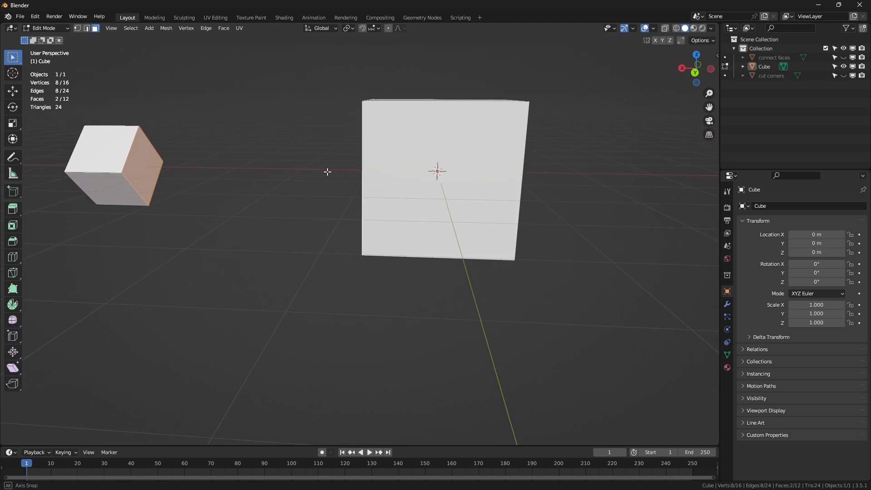
pyautogui.rightClick(327, 171)
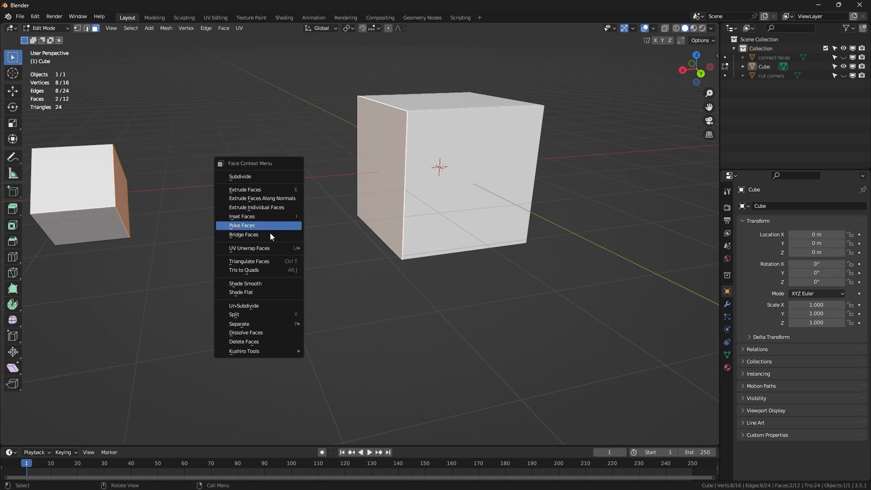
pyautogui.moveTo(244, 351)
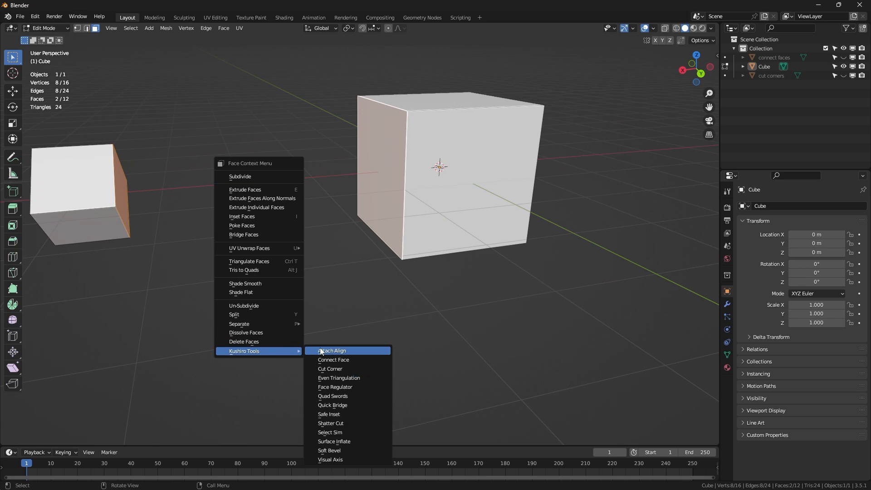
pyautogui.click(331, 351)
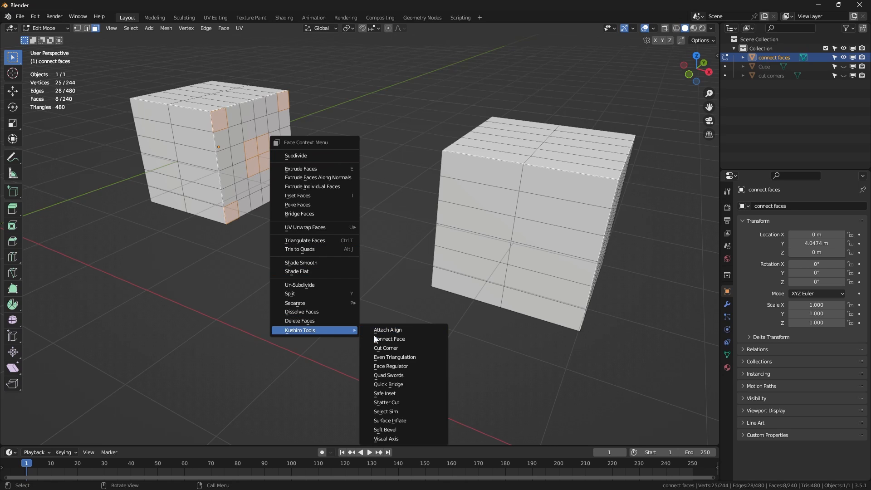
# Connect the grid block's selected faces with bridging geometry using Connect Face.
pyautogui.click(389, 339)
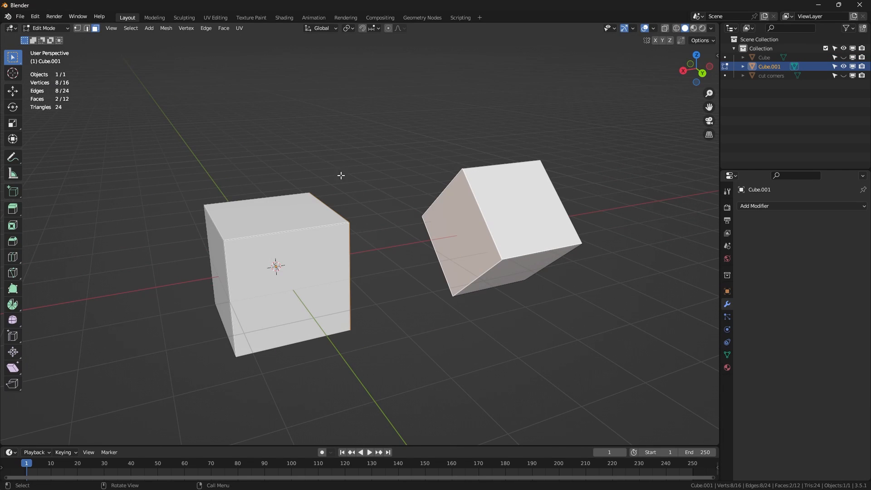
pyautogui.click(206, 27)
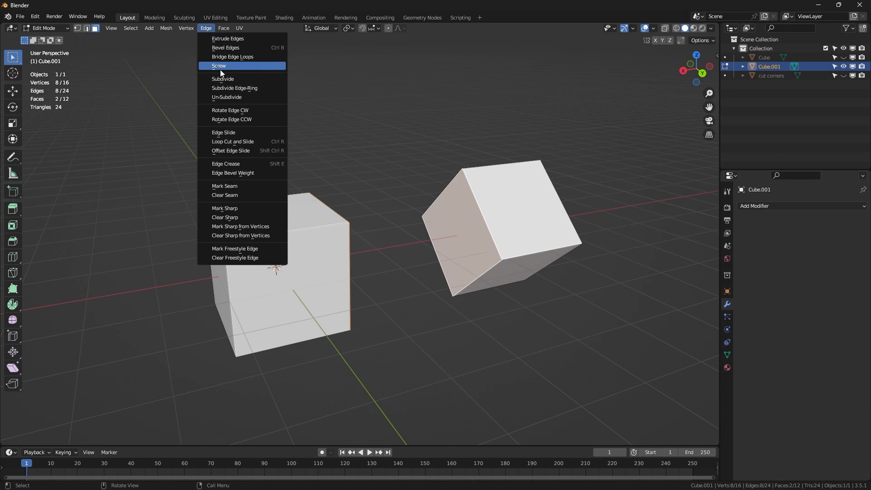
pyautogui.click(232, 57)
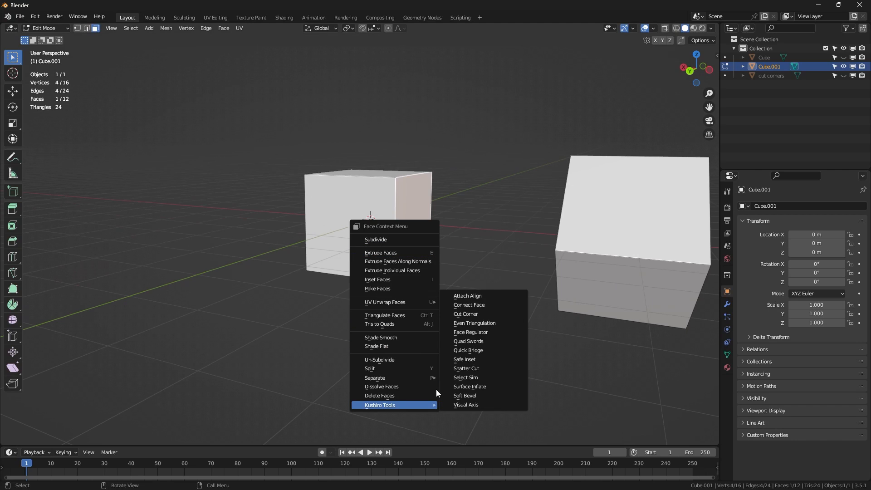
# Join the two cubes' selected faces into one shape and connect faces across the long block.
pyautogui.click(468, 304)
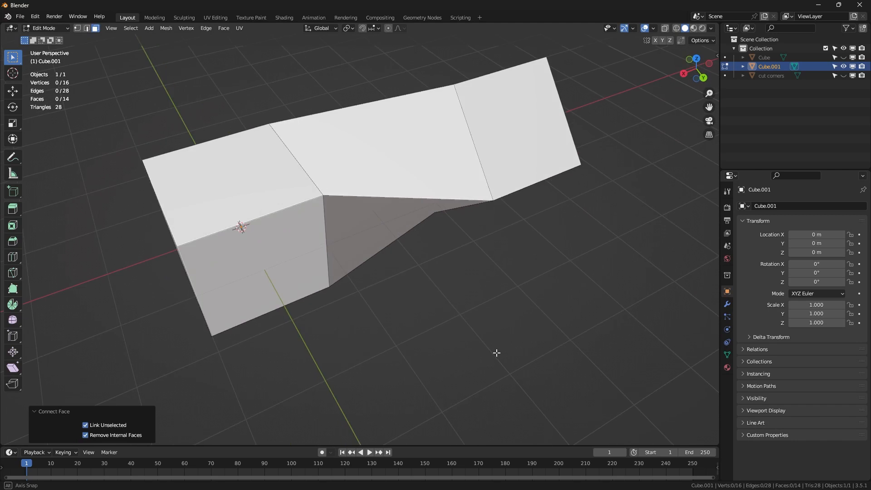
pyautogui.press('Tab')
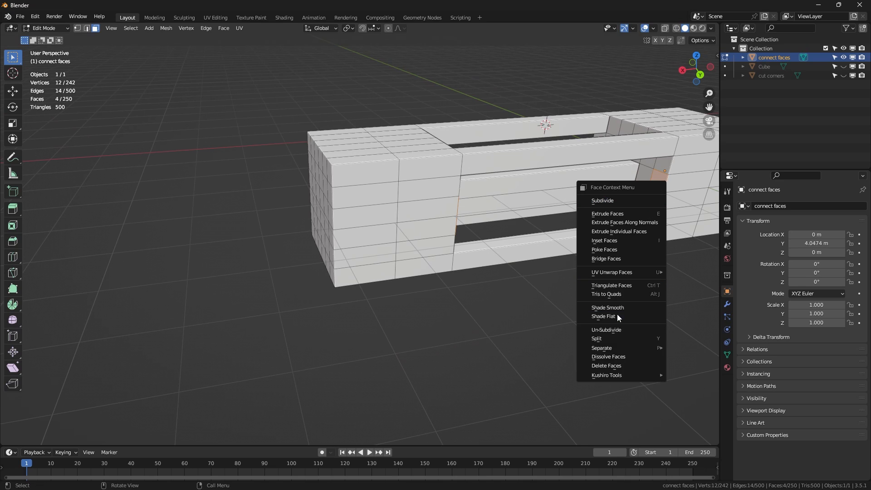
pyautogui.moveTo(607, 375)
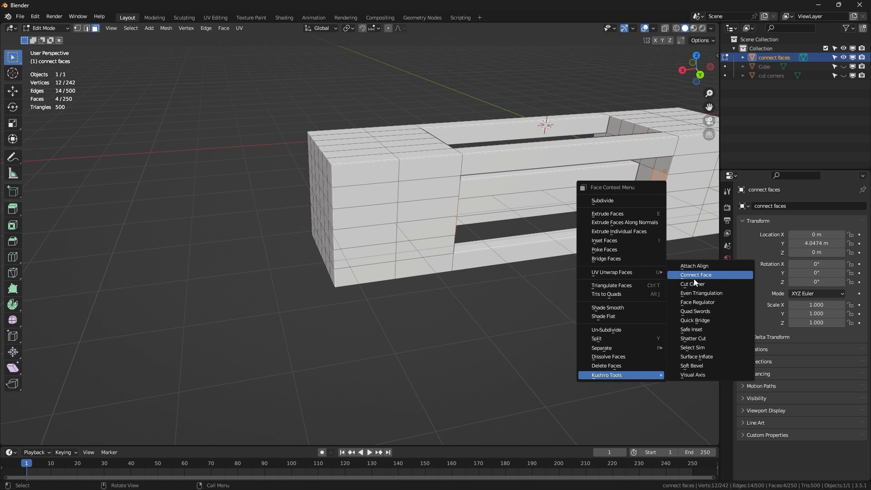
pyautogui.click(696, 274)
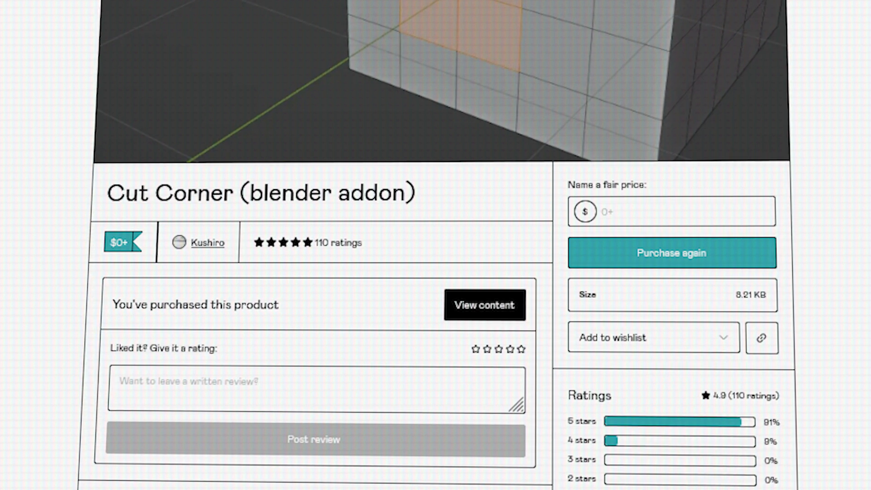
# Run Kushiro tools on the extruded block, chamfering it into an octagonal shape with Cut Corner.
pyautogui.scroll(-3)
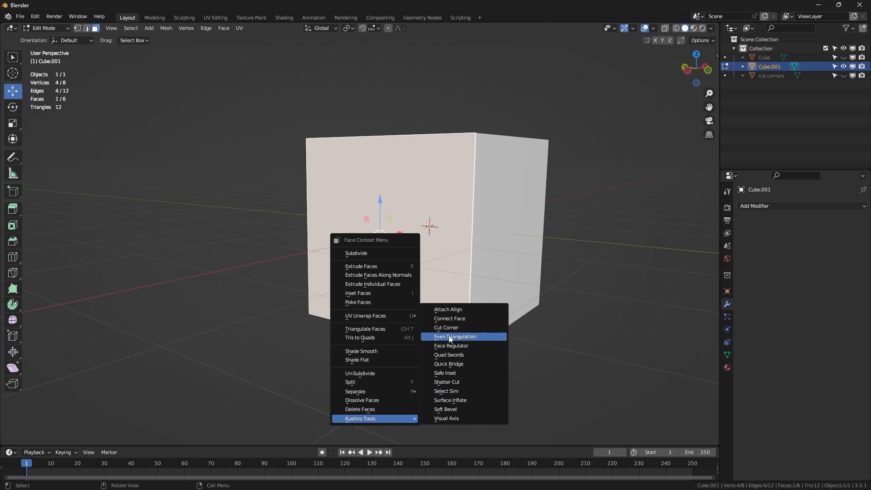
pyautogui.click(446, 327)
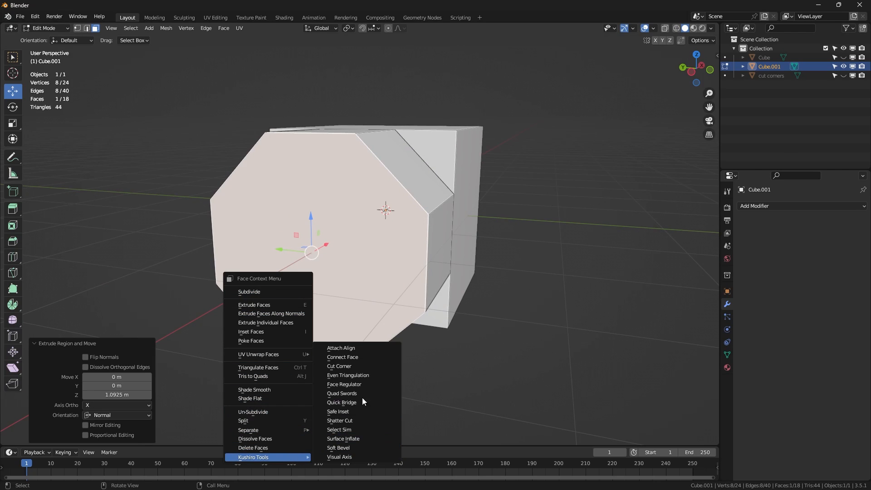
pyautogui.click(339, 366)
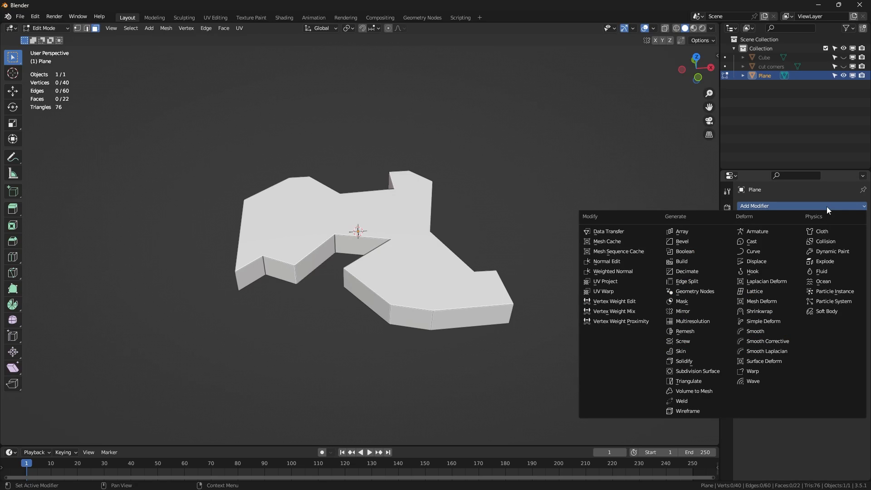
pyautogui.moveTo(689, 381)
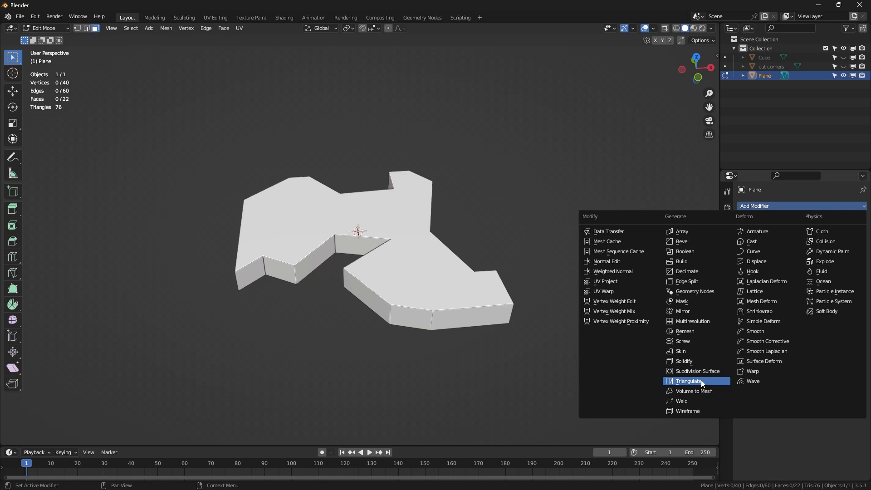
# Add a Triangulate modifier, then apply Even Triangulation to all of the plane's faces.
pyautogui.click(690, 381)
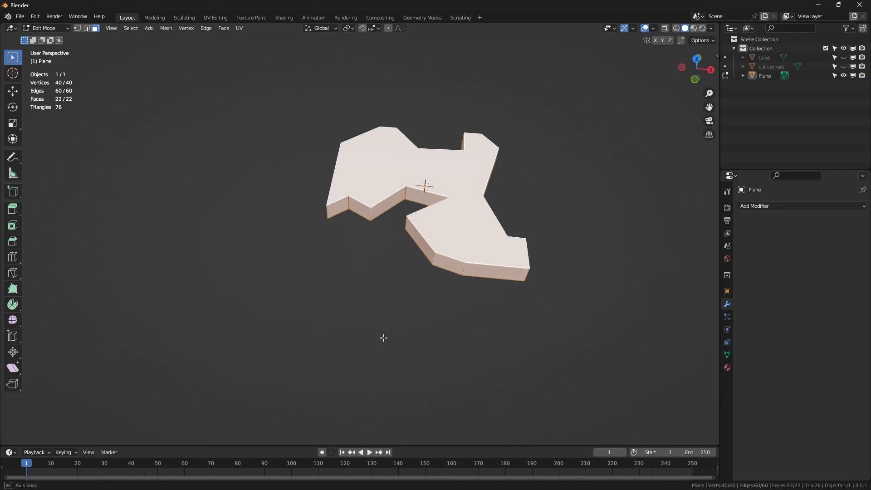
pyautogui.rightClick(383, 338)
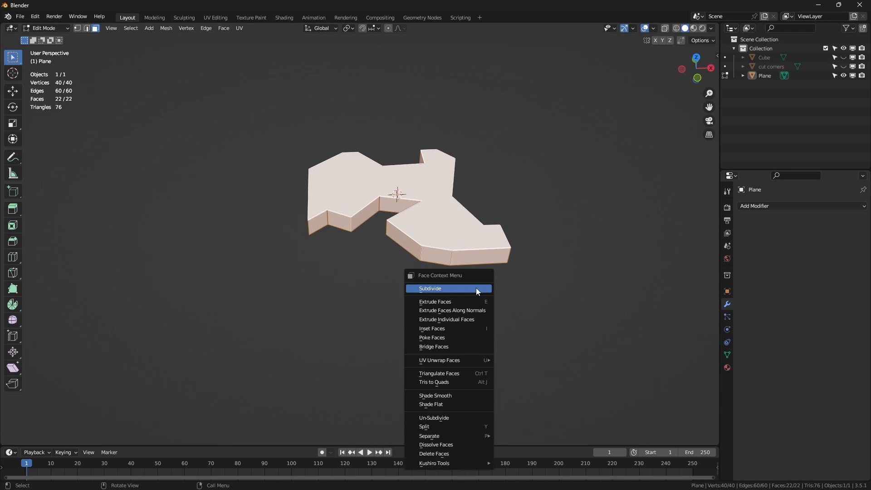
pyautogui.moveTo(435, 463)
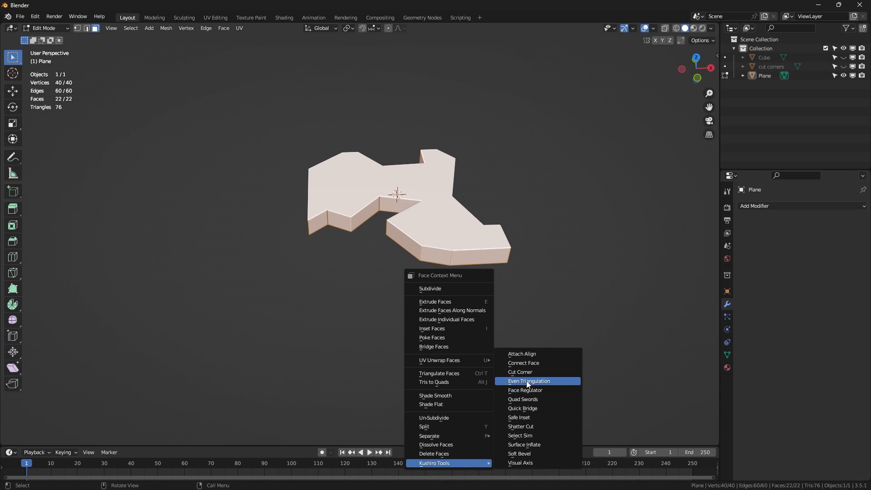
pyautogui.click(528, 381)
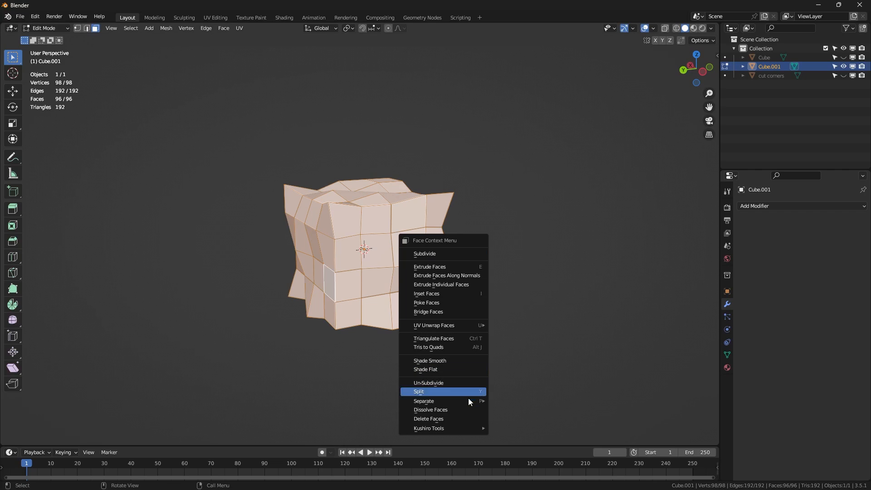
pyautogui.moveTo(429, 428)
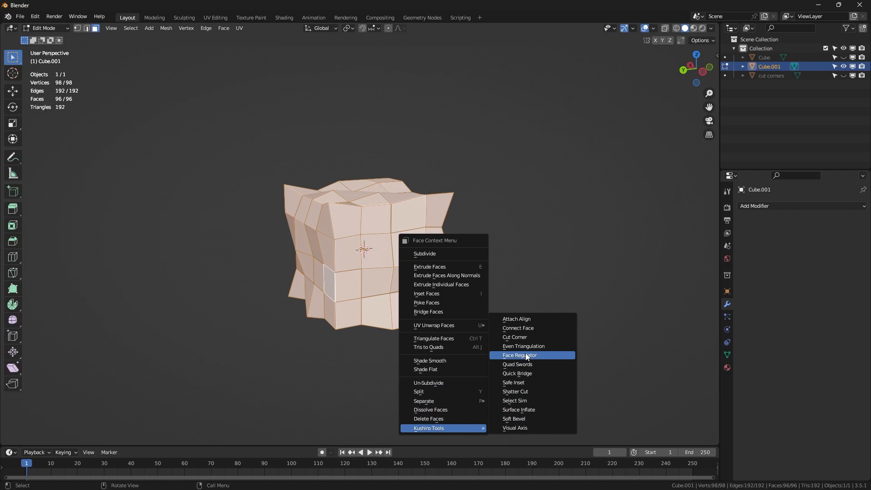
# Run Face Regulator on the warped cube with face and edge alignment by XYZ enabled.
pyautogui.click(519, 355)
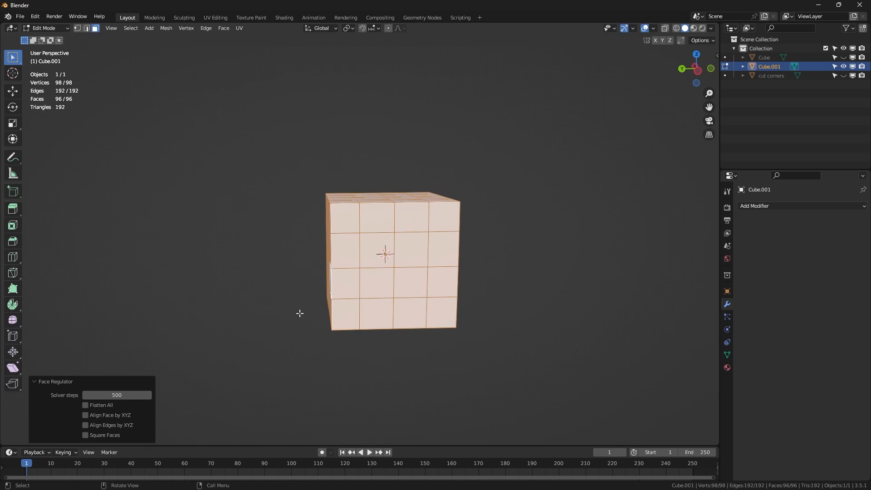
pyautogui.click(85, 415)
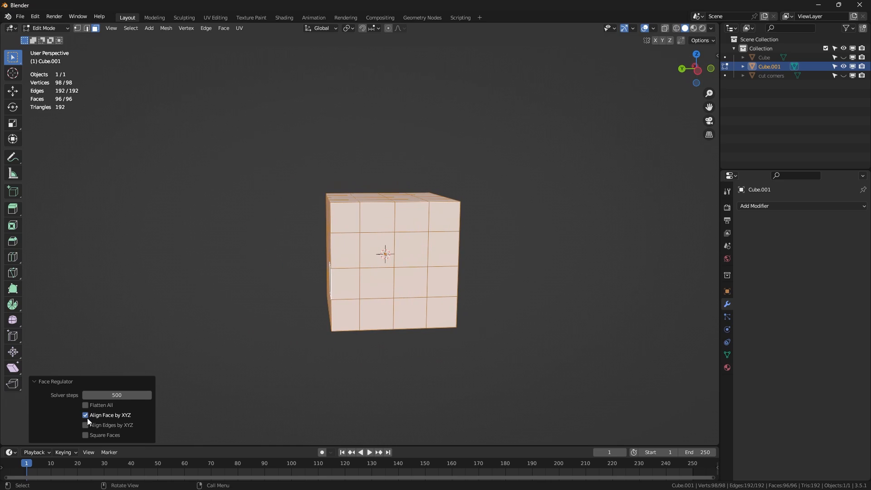
pyautogui.click(86, 425)
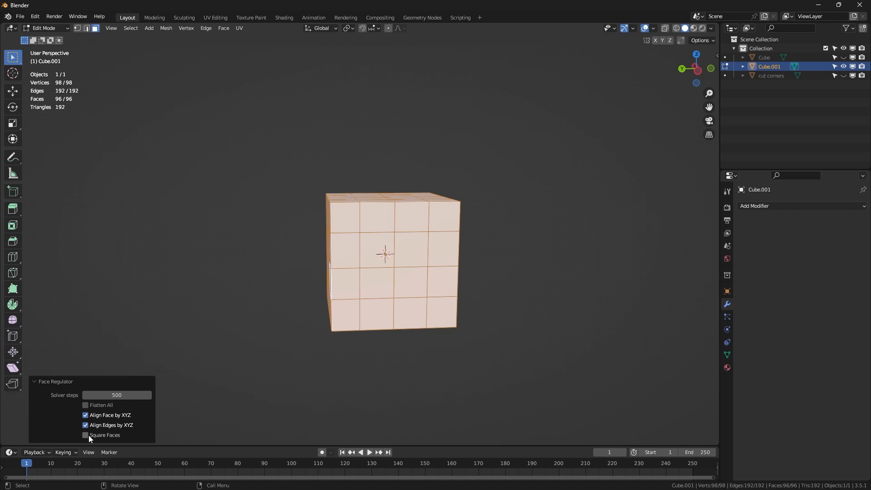
pyautogui.click(86, 435)
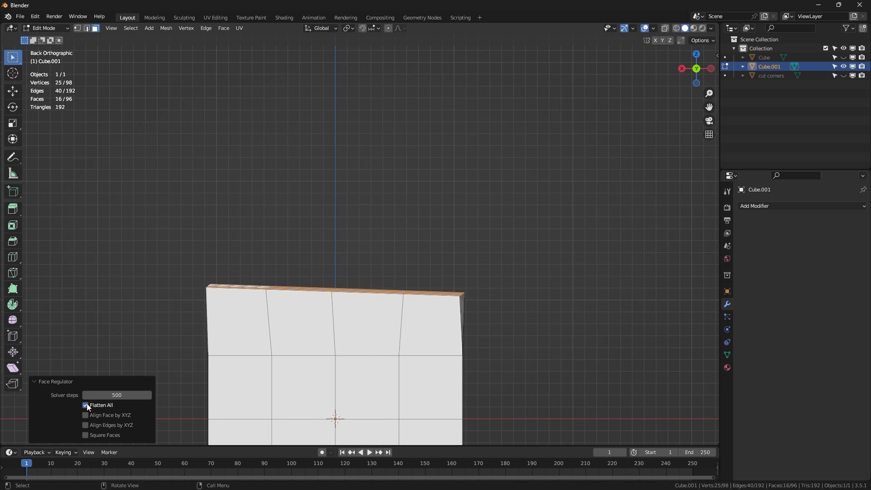
# Flatten the wavy face and align its faces and edges to the world axes.
pyautogui.click(85, 415)
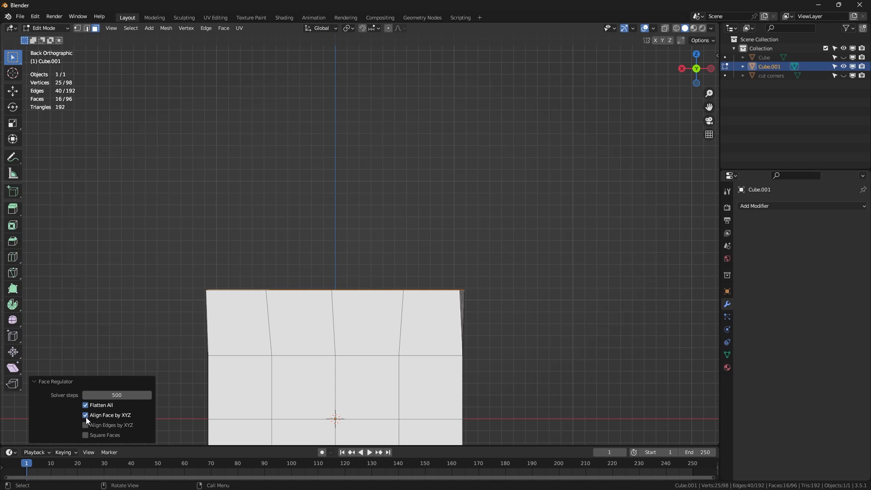
pyautogui.click(85, 425)
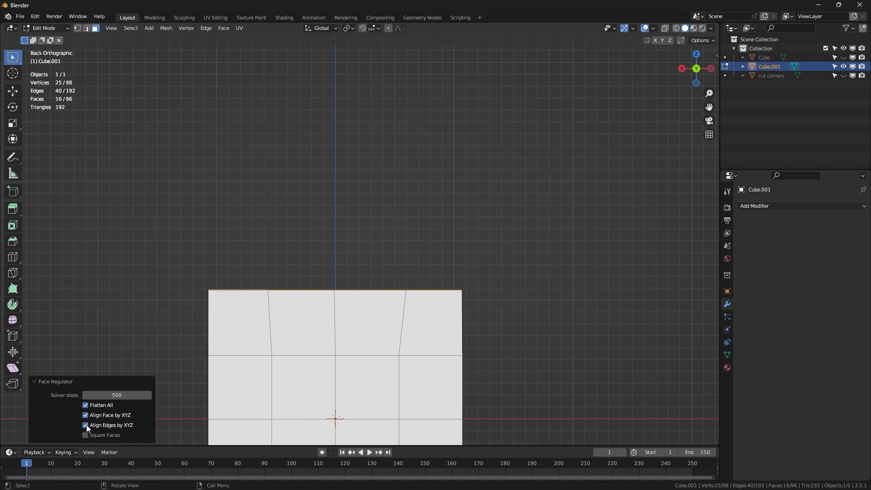
pyautogui.click(86, 435)
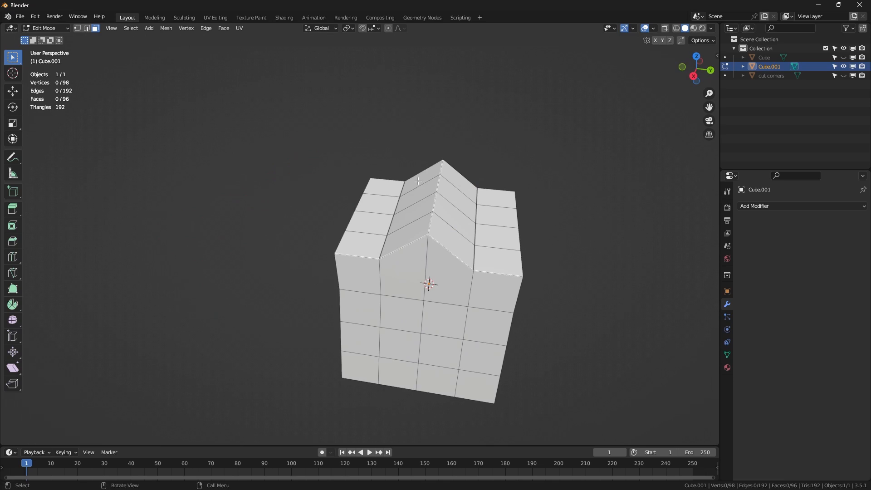
# Slice the branching mesh with Quad Swords and tune the slice density and margin.
pyautogui.rightClick(418, 181)
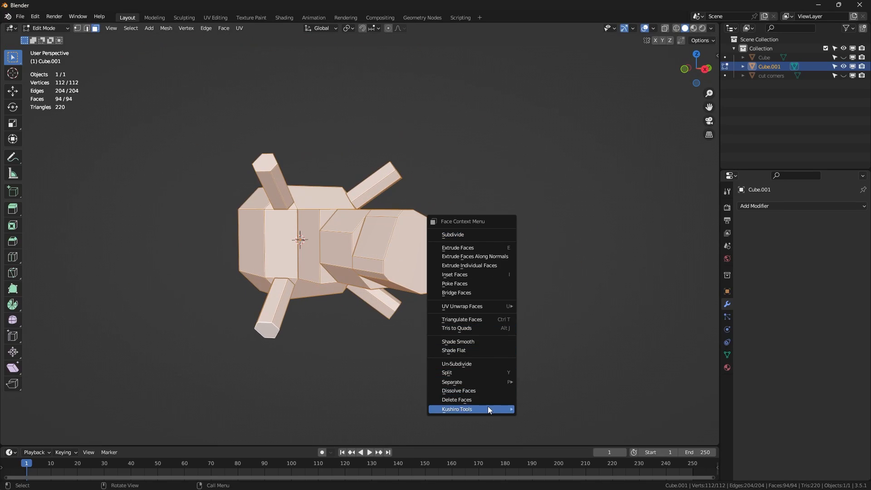
pyautogui.click(457, 410)
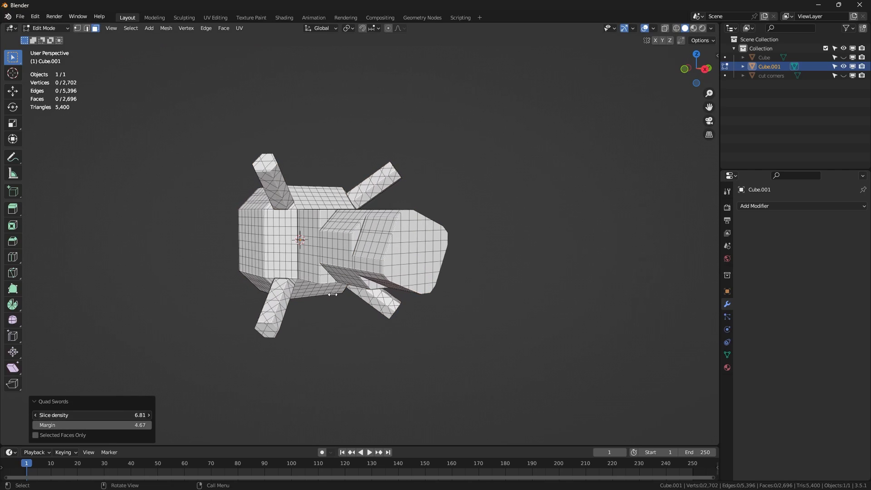
pyautogui.moveTo(92, 415); pyautogui.dragTo(55, 415)
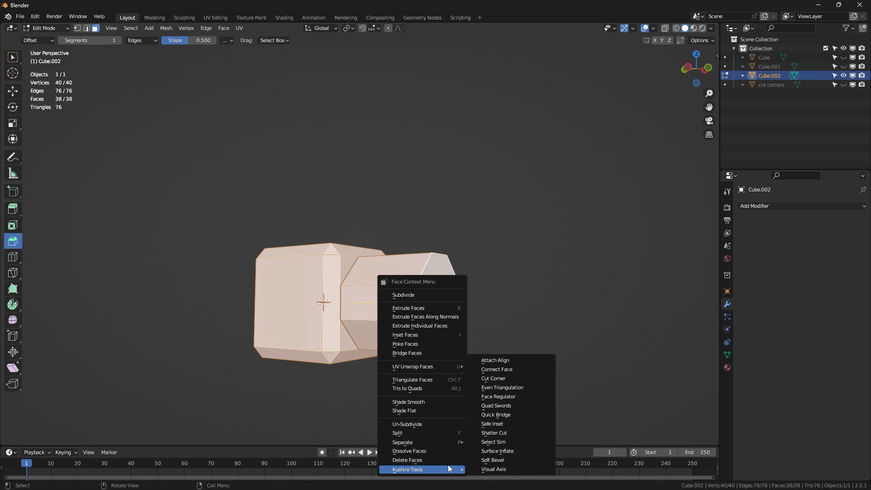
# Slice the two-block mesh into a quad grid with a higher slice density.
pyautogui.click(495, 405)
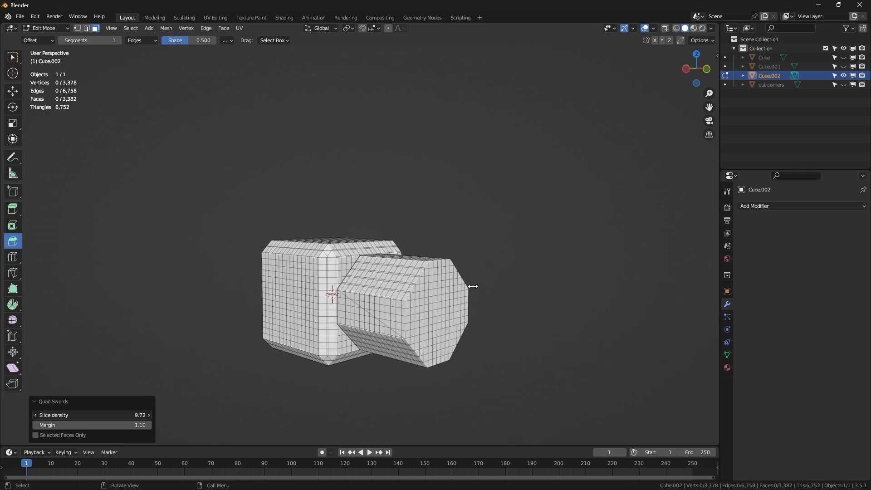
pyautogui.moveTo(472, 287); pyautogui.dragTo(544, 286)
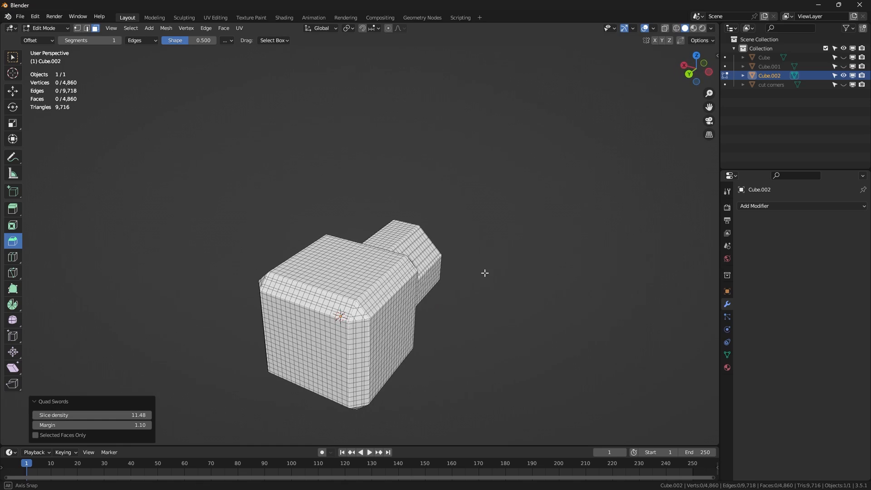
pyautogui.moveTo(485, 272); pyautogui.dragTo(409, 205)
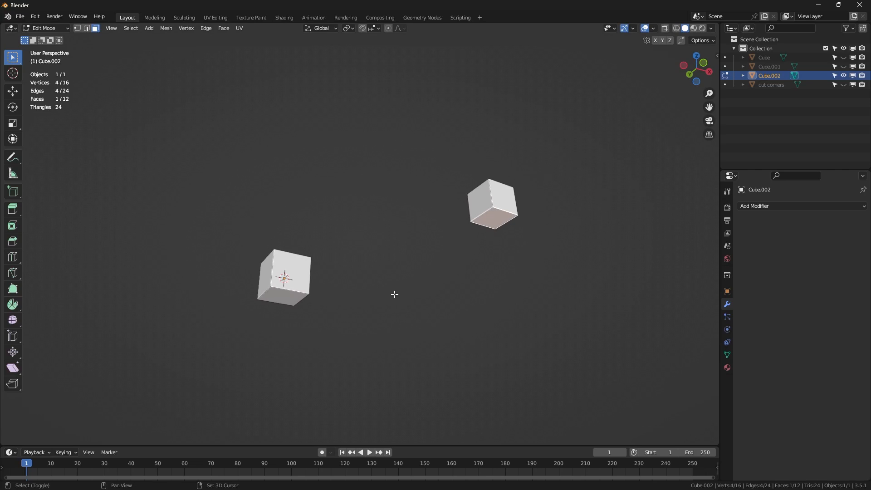
# Bridge the two cube faces with Quick Bridge, adjust the cut count, then undo it.
pyautogui.rightClick(395, 295)
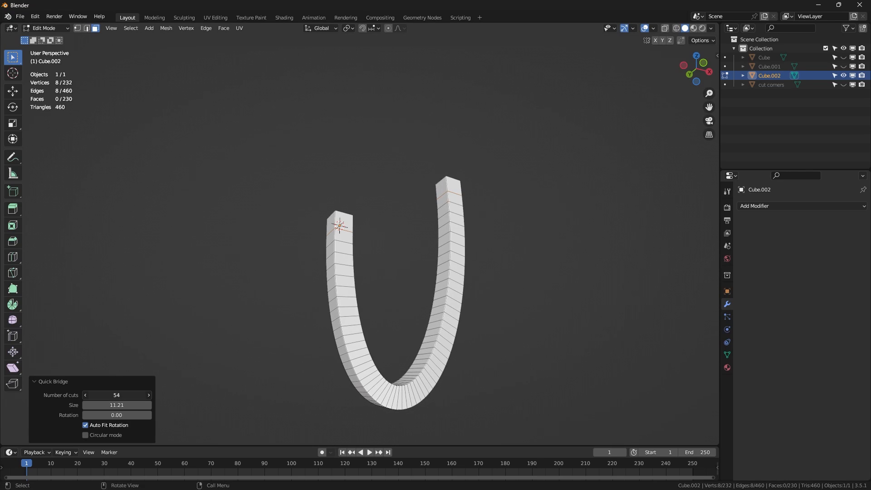
pyautogui.moveTo(128, 404); pyautogui.dragTo(111, 404)
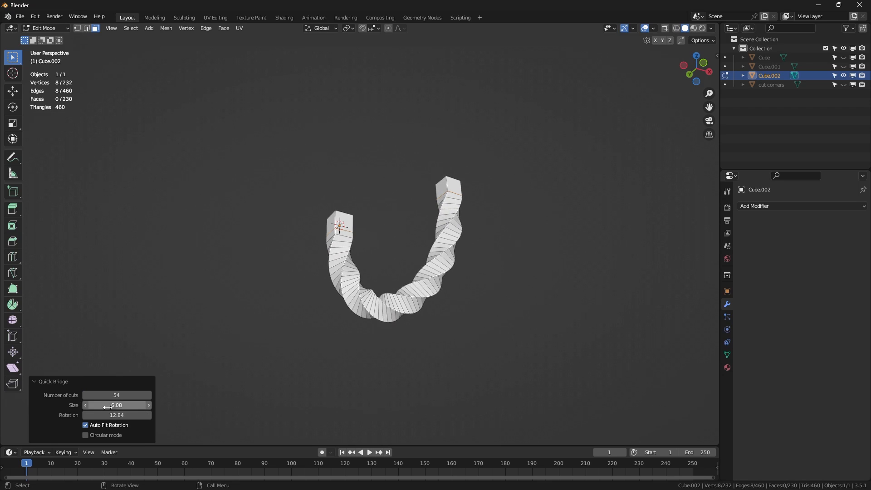
pyautogui.press('ctrl+z')
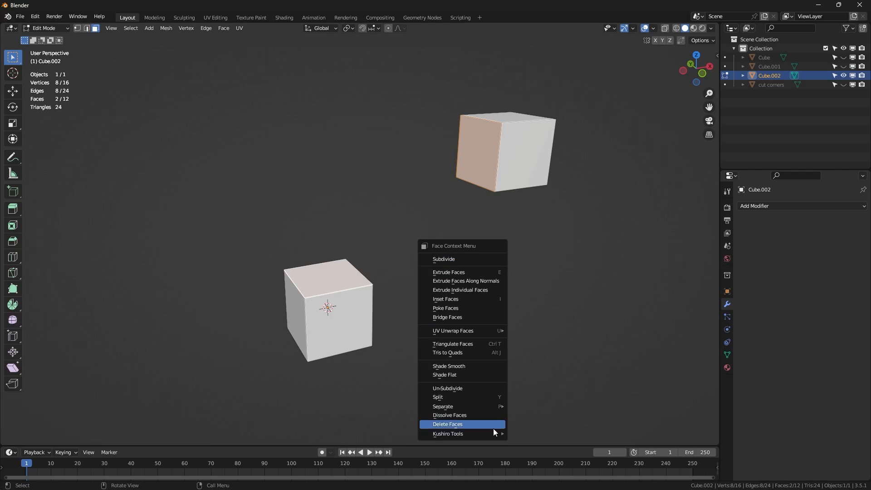
pyautogui.click(448, 434)
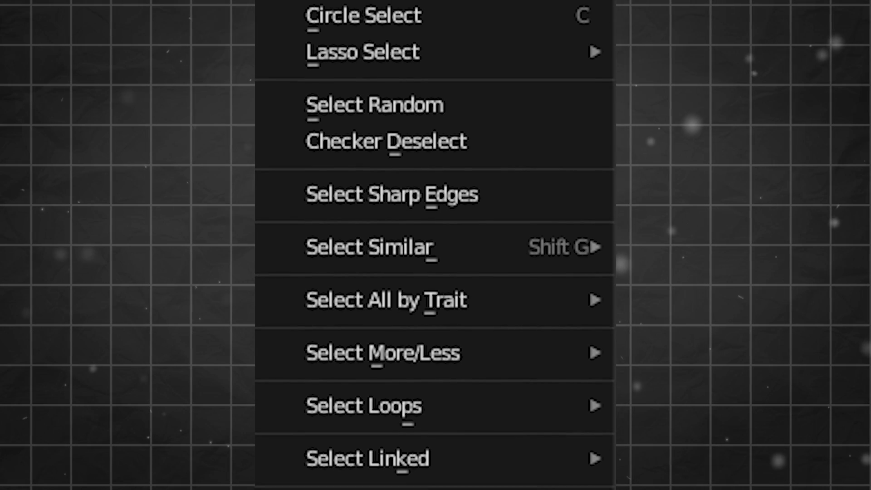
# Pick a single face and select all similar faces with Select Sim.
pyautogui.click(374, 105)
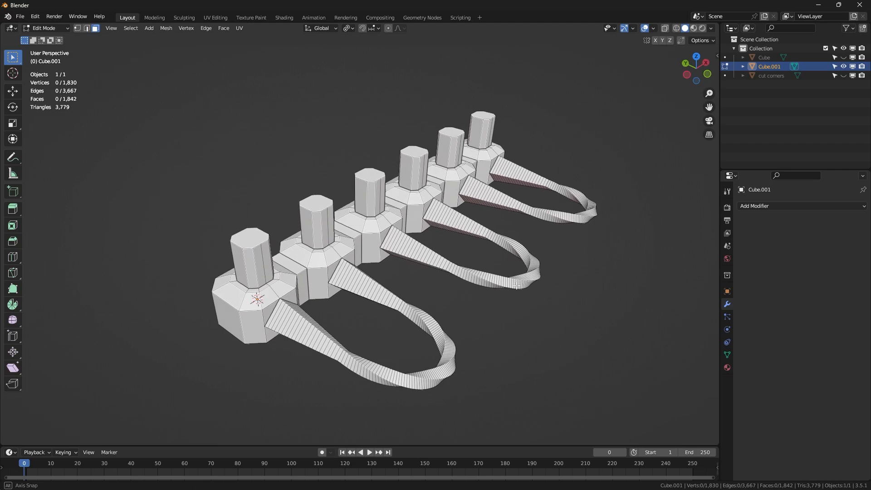
pyautogui.click(250, 238)
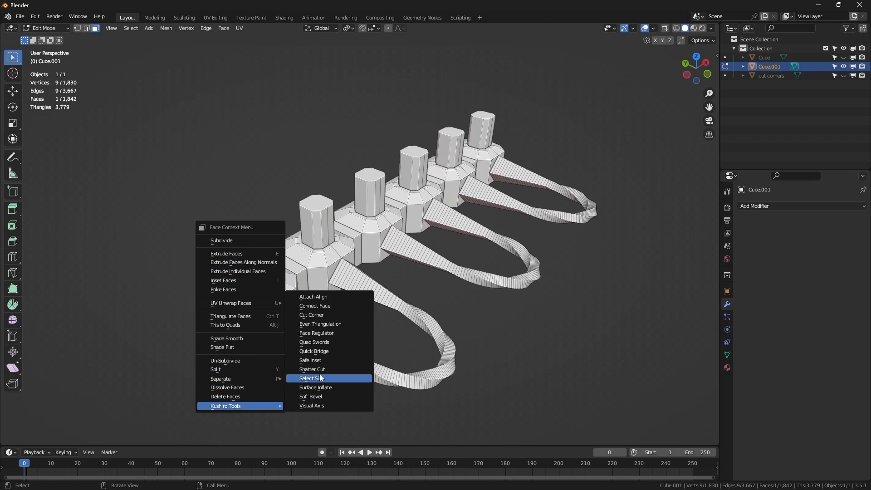
pyautogui.moveTo(331, 378)
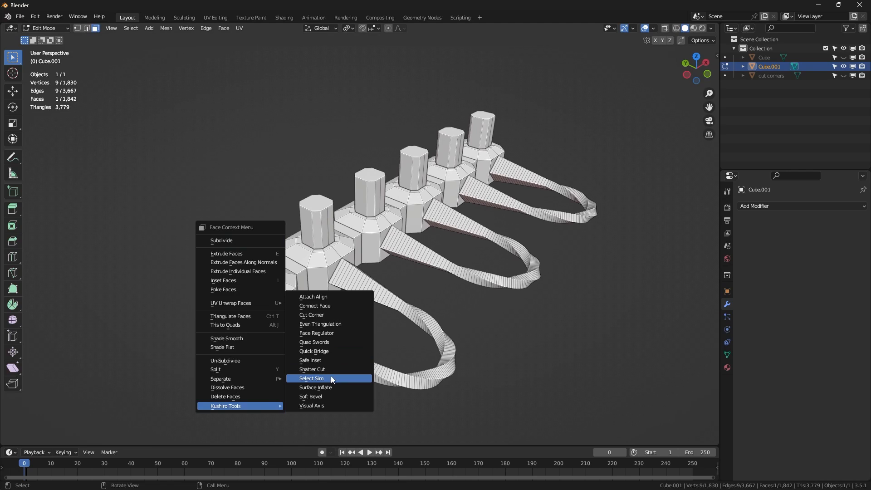
pyautogui.click(311, 378)
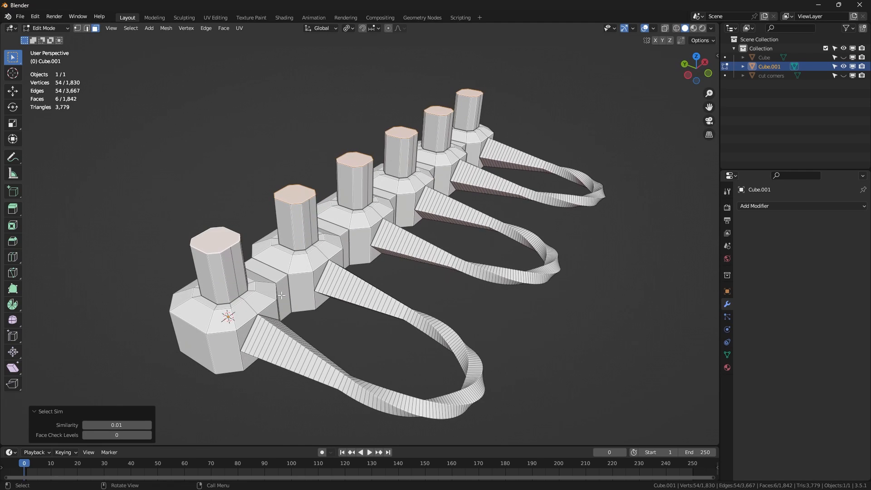
# Select faces matching the ring faces and change the Face Check Levels.
pyautogui.rightClick(280, 294)
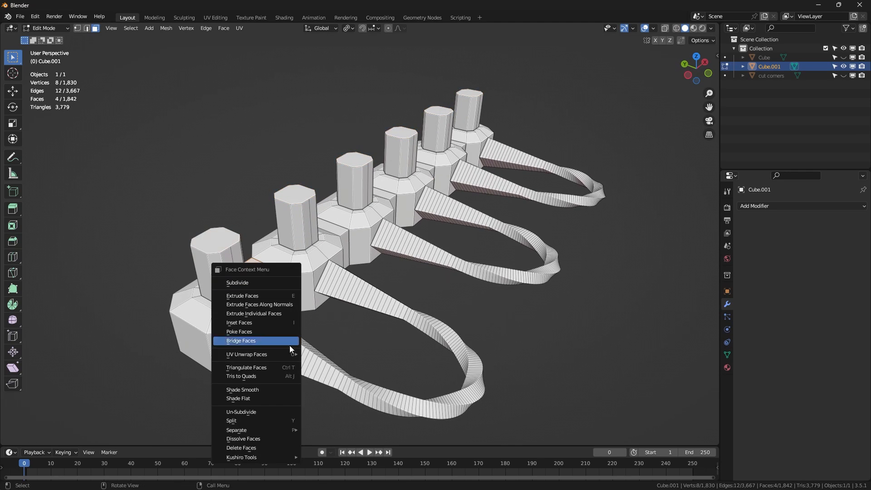
pyautogui.moveTo(242, 457)
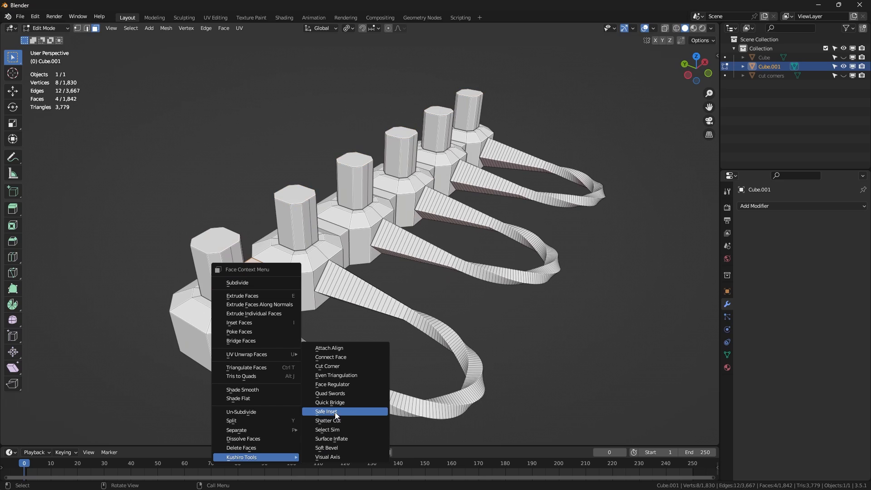
pyautogui.moveTo(342, 430)
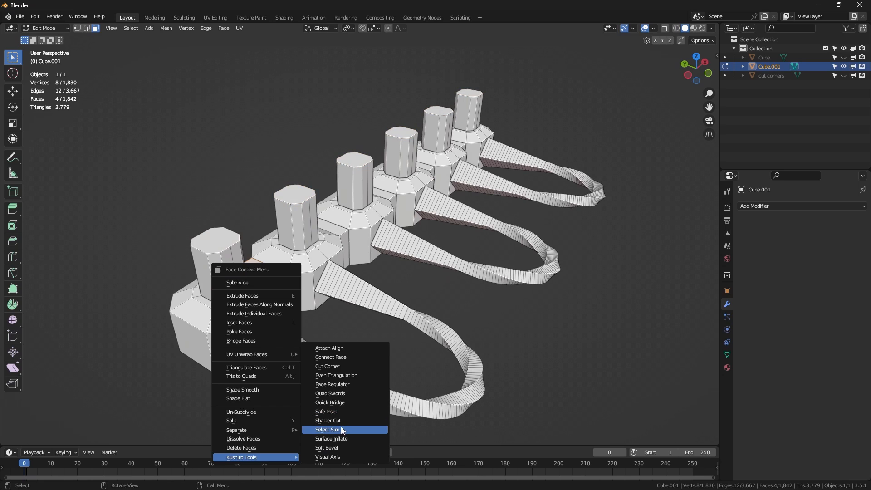
pyautogui.click(327, 430)
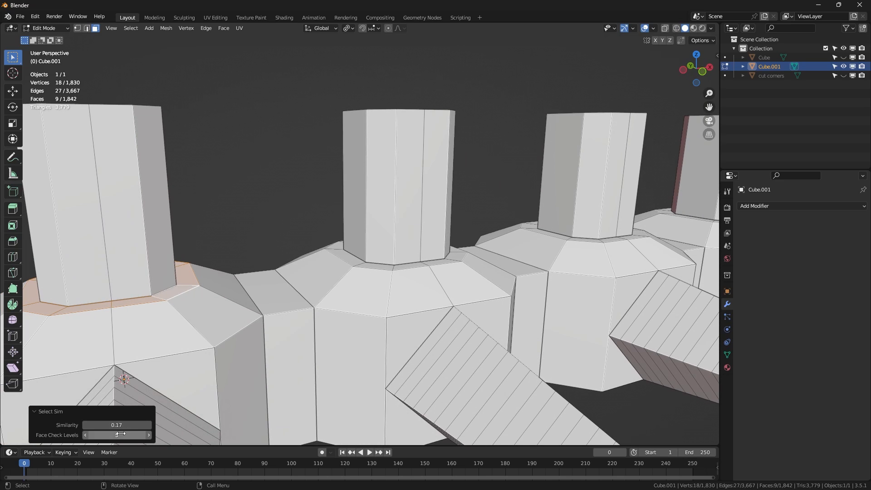
pyautogui.click(117, 435)
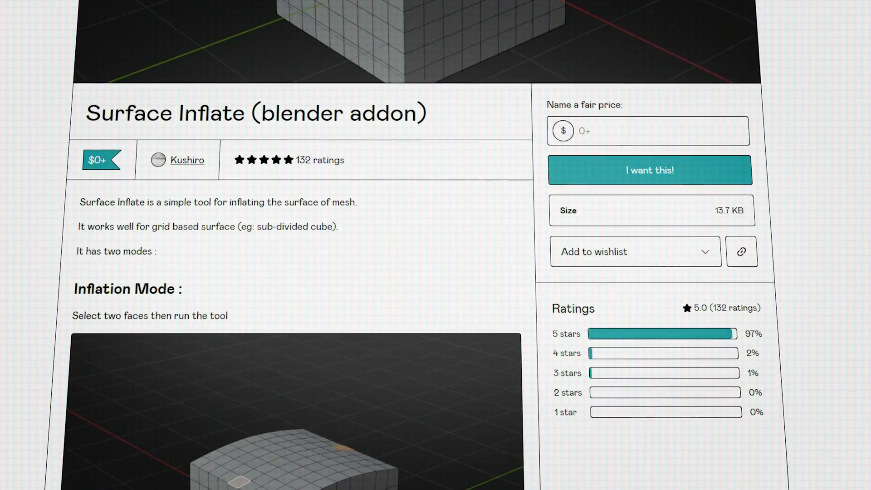
# Scroll through the Surface Inflate page's description of its inflation modes.
pyautogui.scroll(-3)
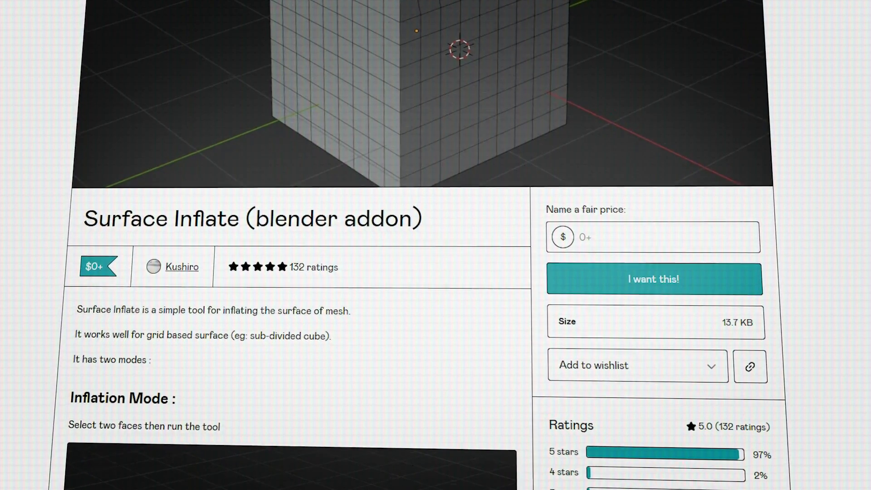
pyautogui.scroll(-3)
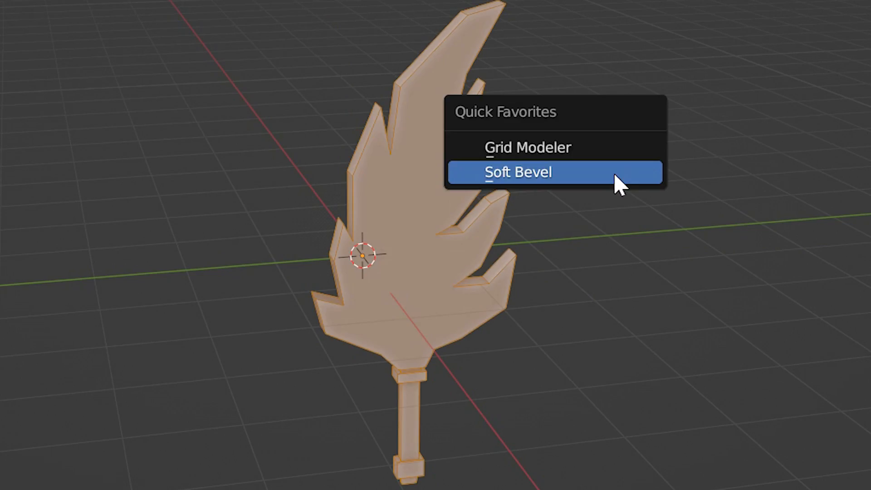
# Apply Soft Bevel to the whole flame-shaped sword mesh and the notched block.
pyautogui.click(518, 172)
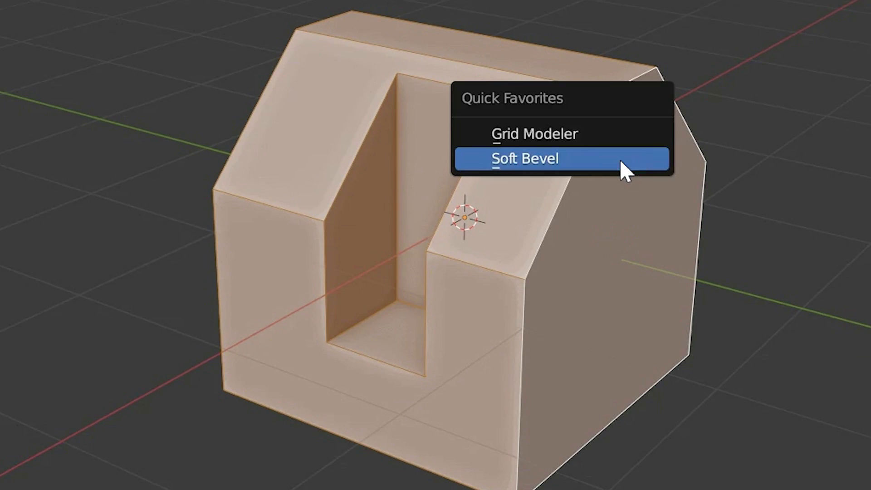
pyautogui.click(526, 159)
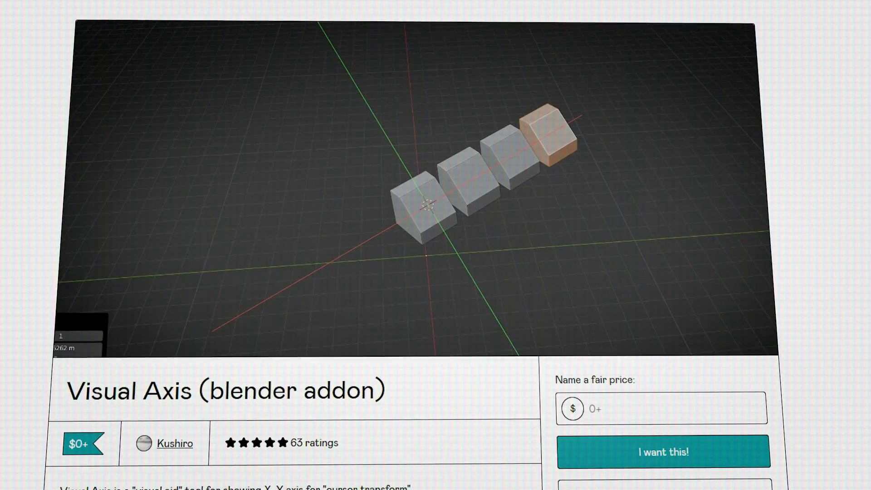
# Scroll down the Visual Axis Gumroad product page.
pyautogui.scroll(-3)
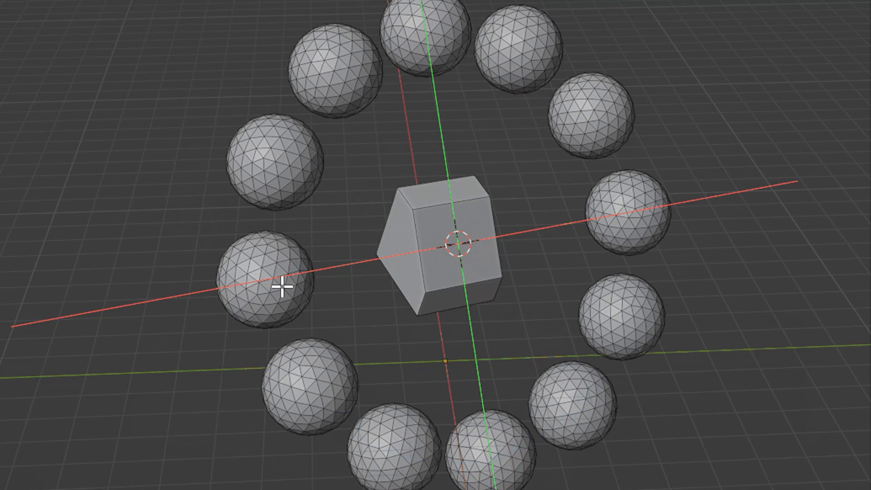
# Show Visual Axis guide lines for the selected face and add an Ico Sphere.
pyautogui.press('q')
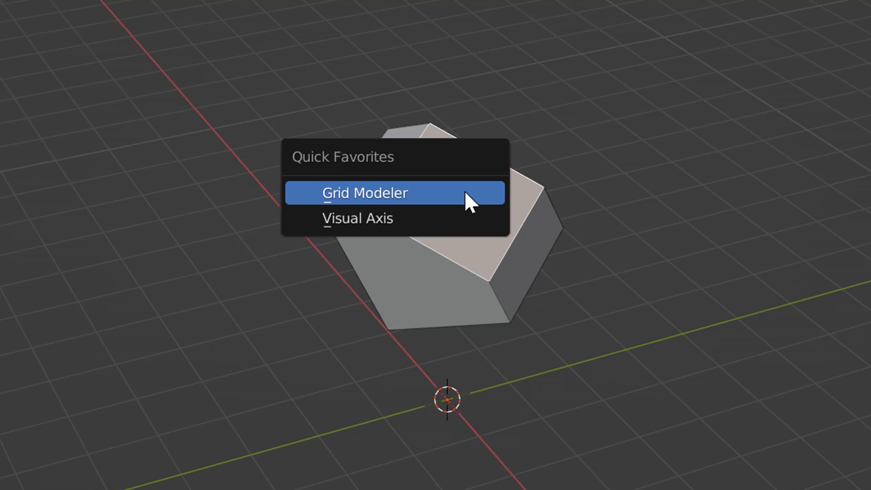
pyautogui.click(364, 193)
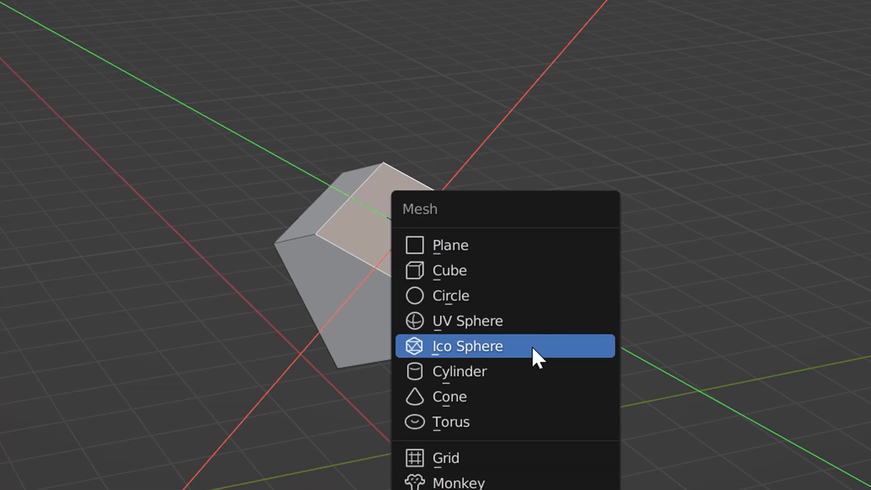
pyautogui.click(459, 371)
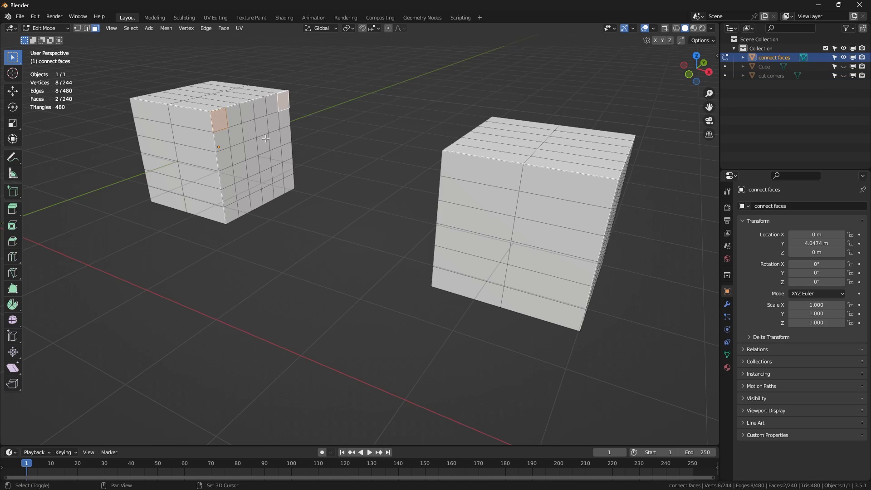
# Add another face to the cube selection and open the Face Context Menu.
pyautogui.click(254, 169)
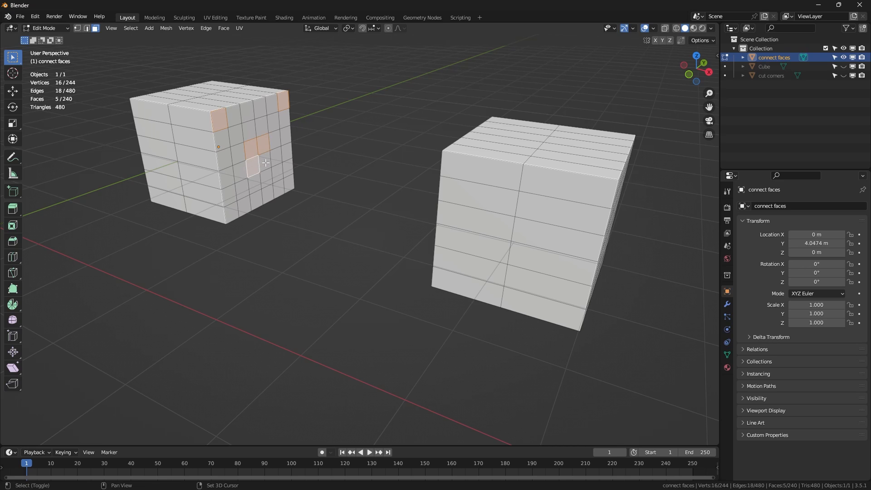
pyautogui.rightClick(265, 163)
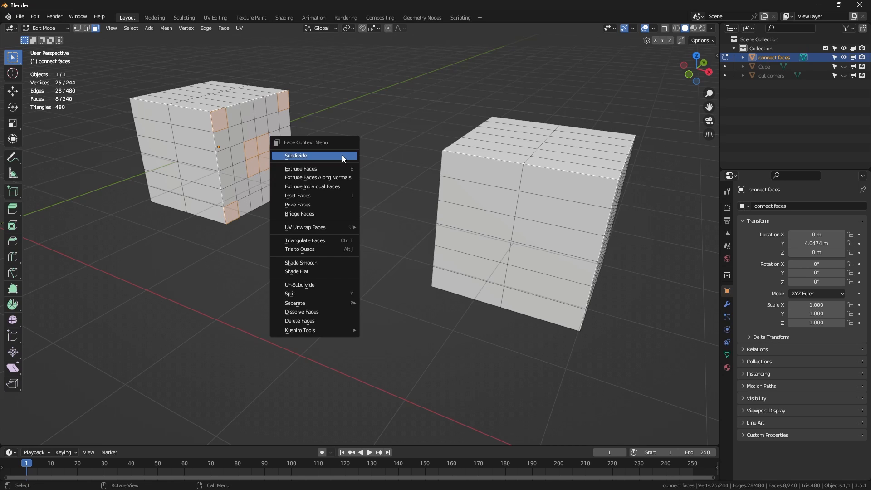